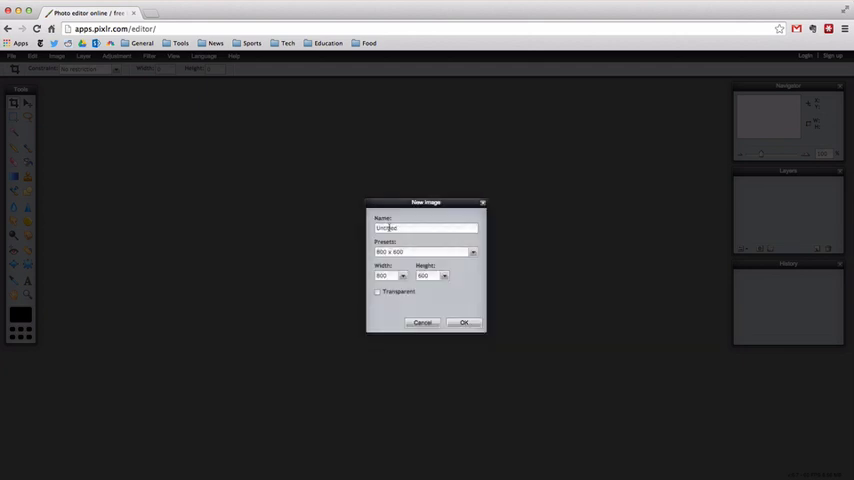
# - Create a new blank white image named 'Text'
pyautogui.tripleClick(424, 228)
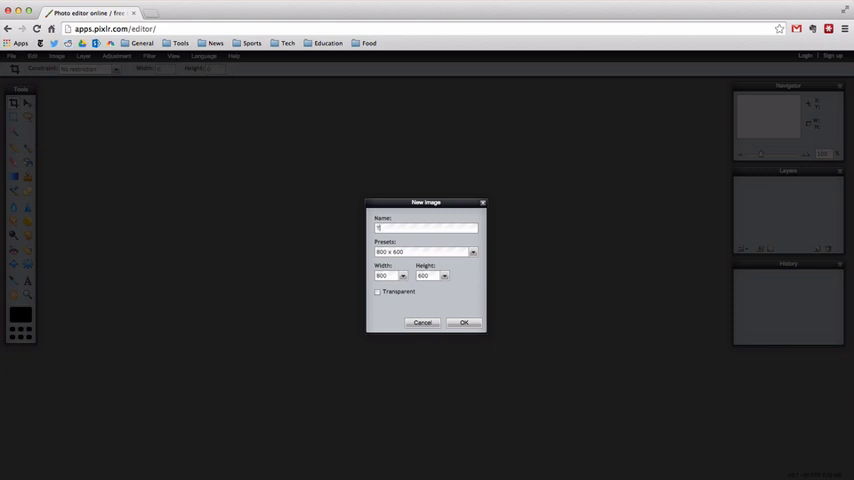
pyautogui.write('Text')
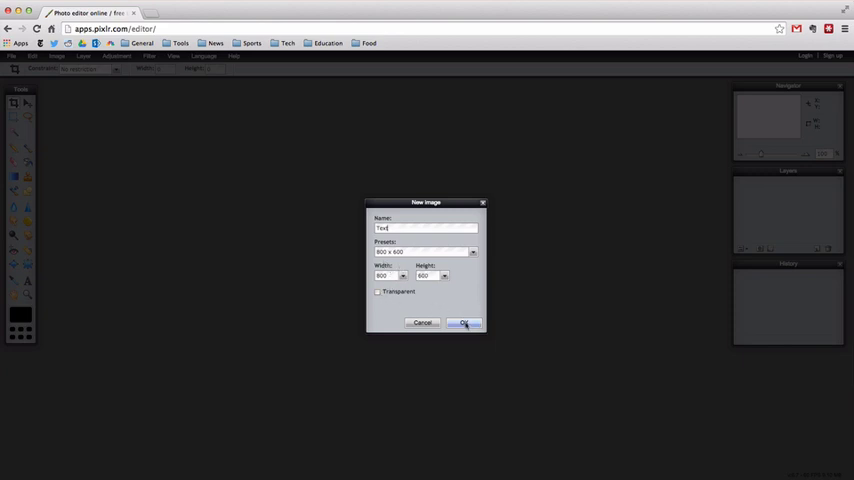
pyautogui.click(464, 324)
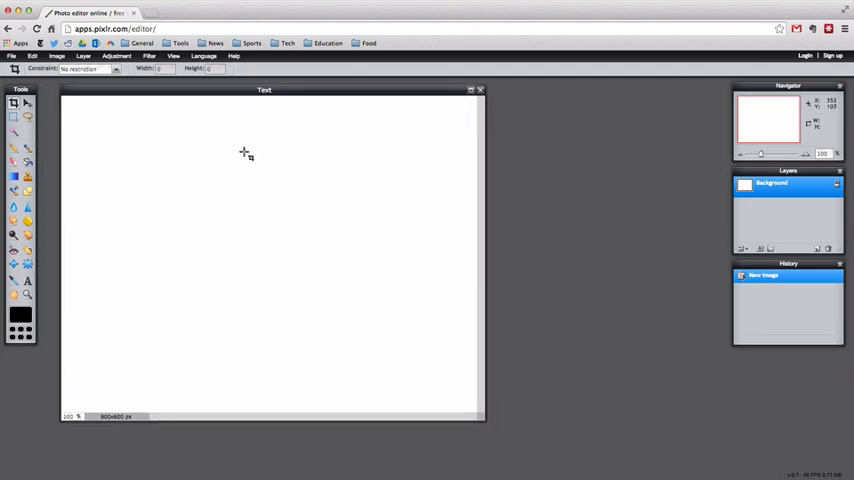
pyautogui.moveTo(62, 136)
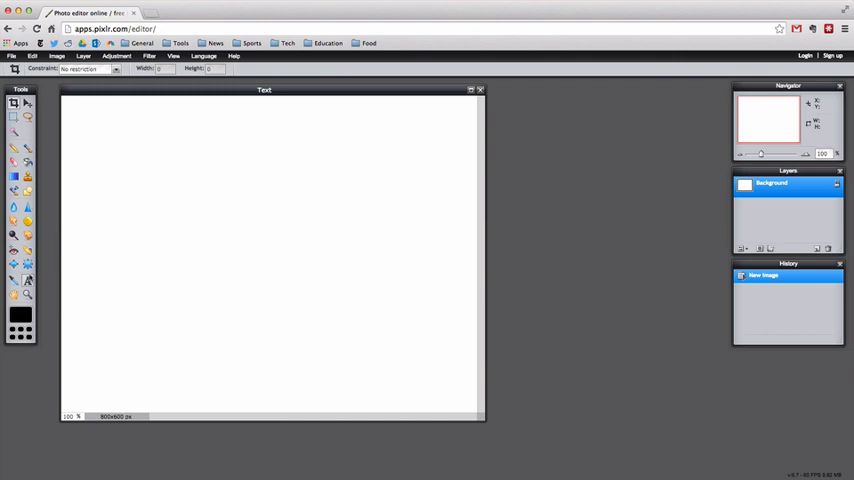
pyautogui.moveTo(28, 280)
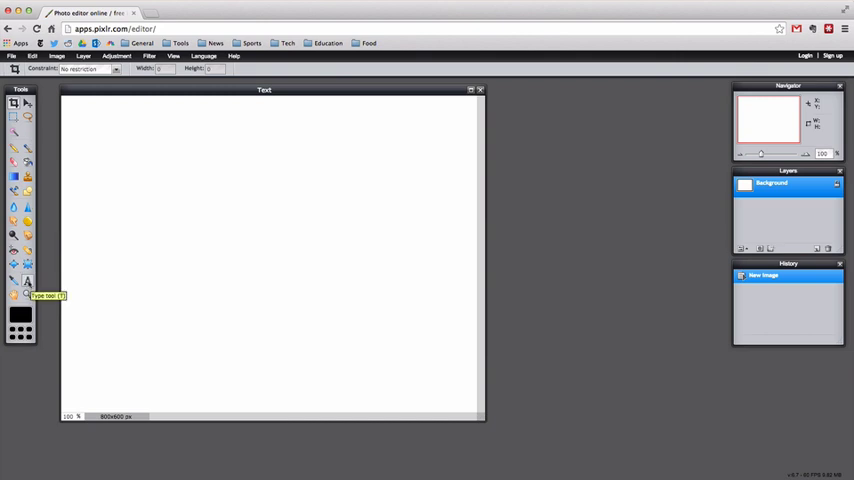
# - Start a text layer on the canvas with the word Hello
pyautogui.click(144, 224)
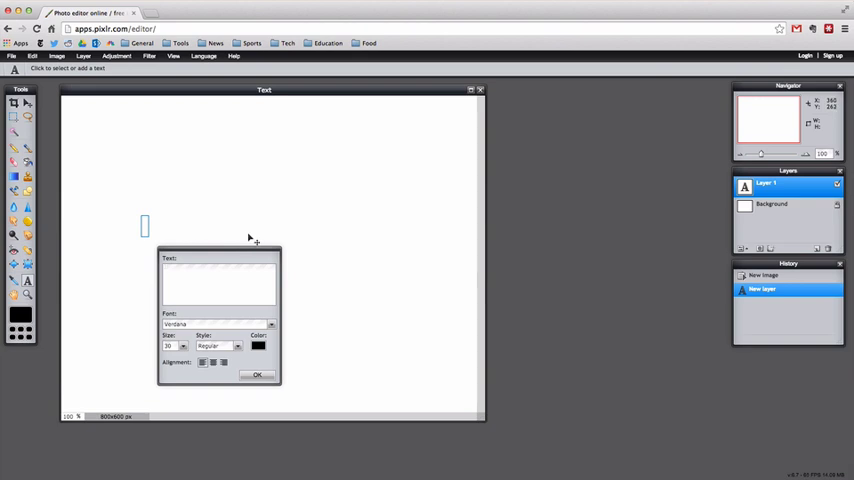
pyautogui.write('Hell')
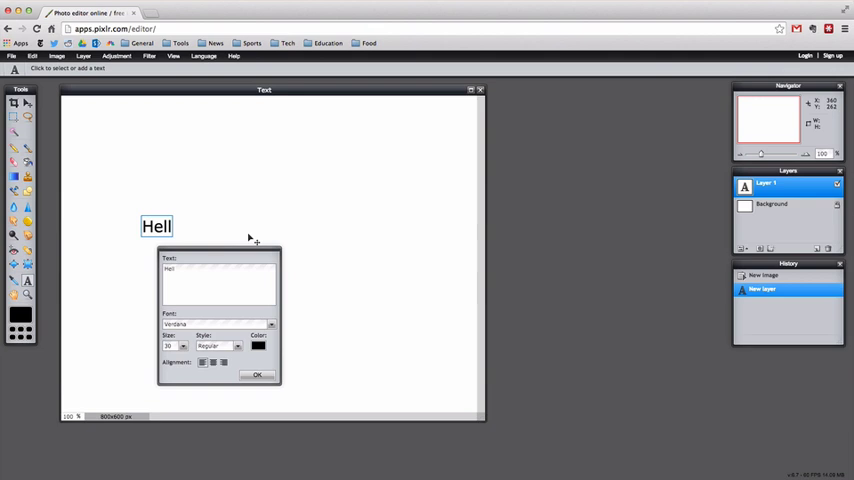
pyautogui.write('o')
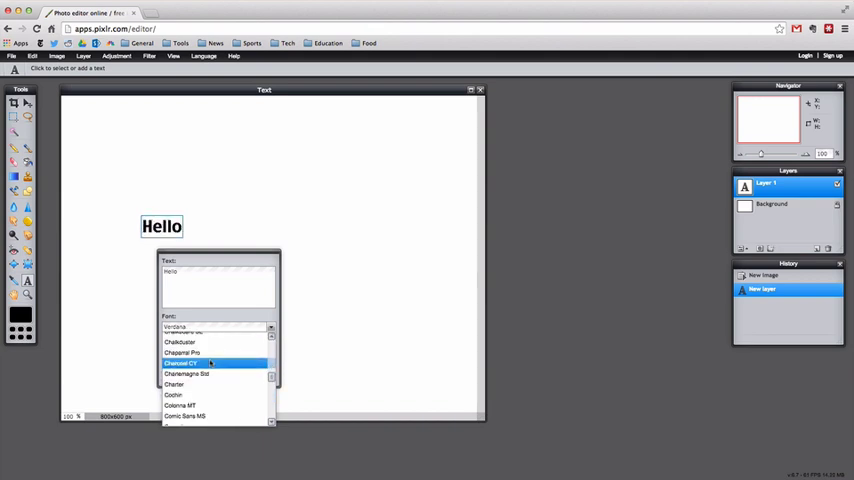
# - Give Hello a heavy rounded serif font at a larger size and confirm
pyautogui.scroll(-3)
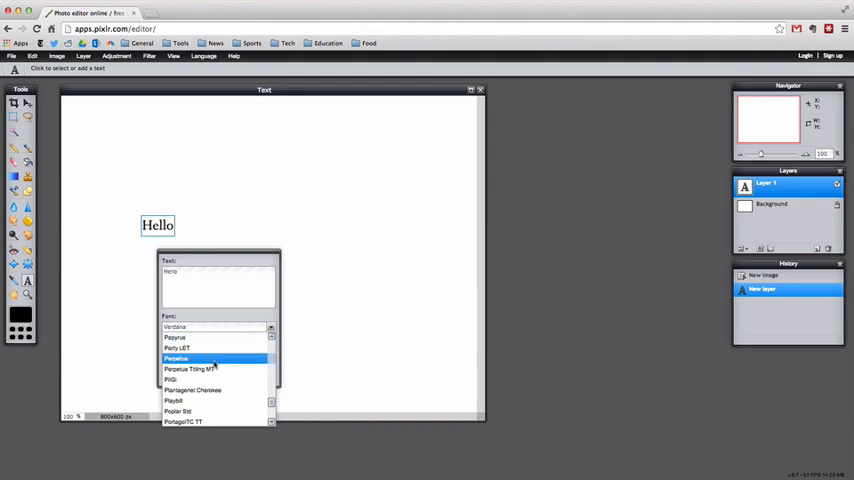
pyautogui.scroll(-3)
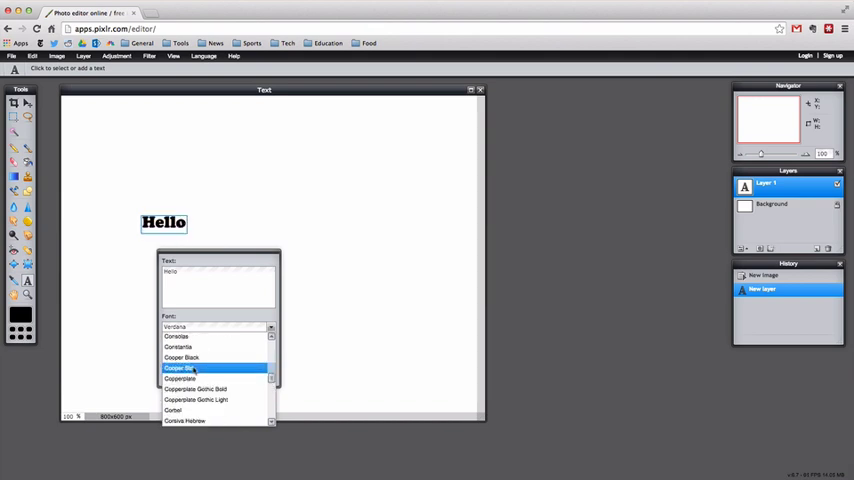
pyautogui.click(180, 368)
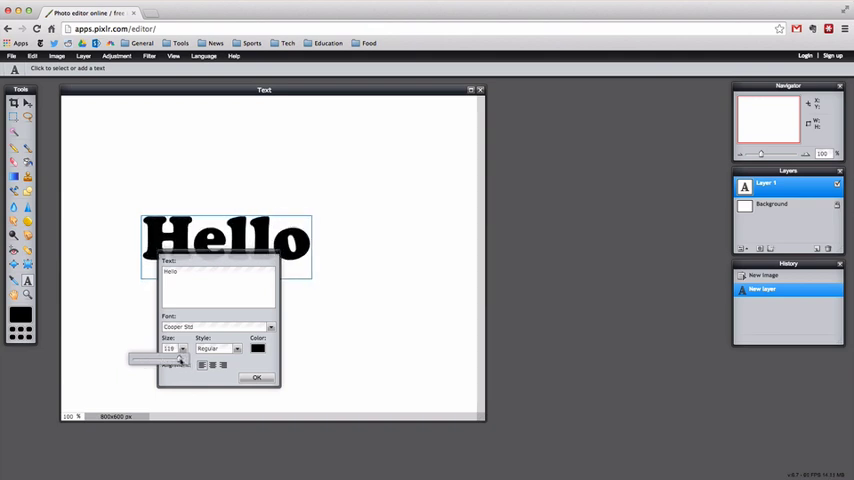
pyautogui.click(176, 356)
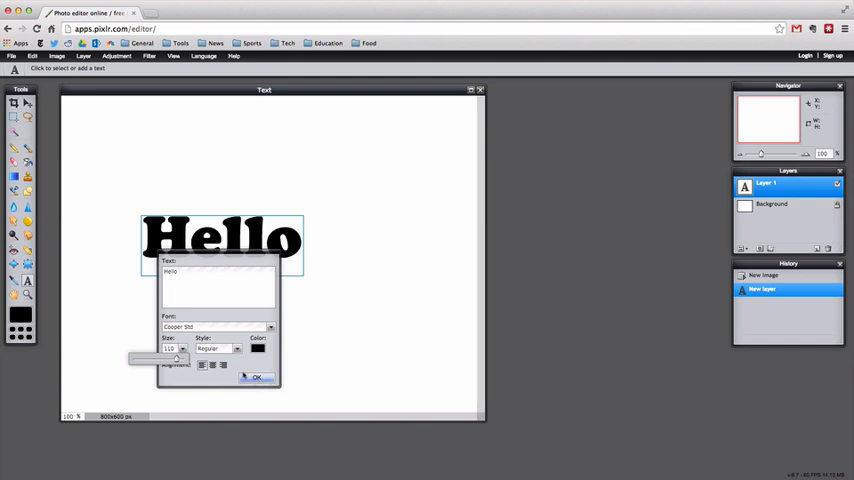
pyautogui.click(256, 376)
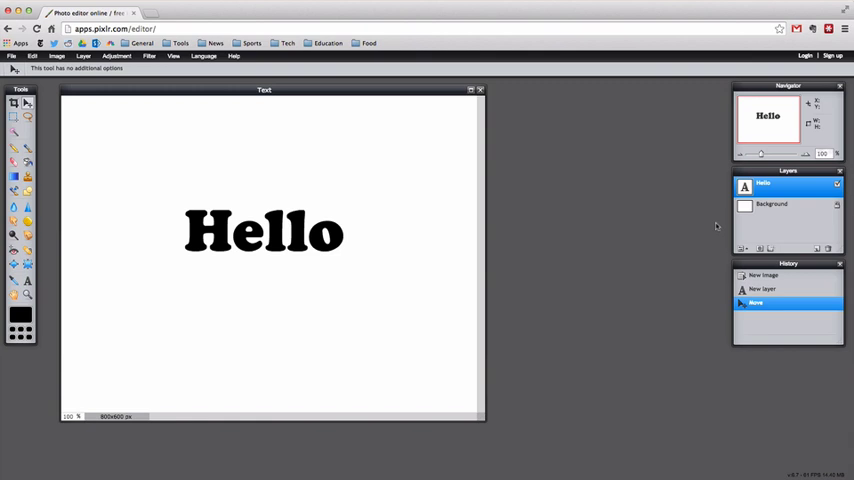
pyautogui.moveTo(196, 250)
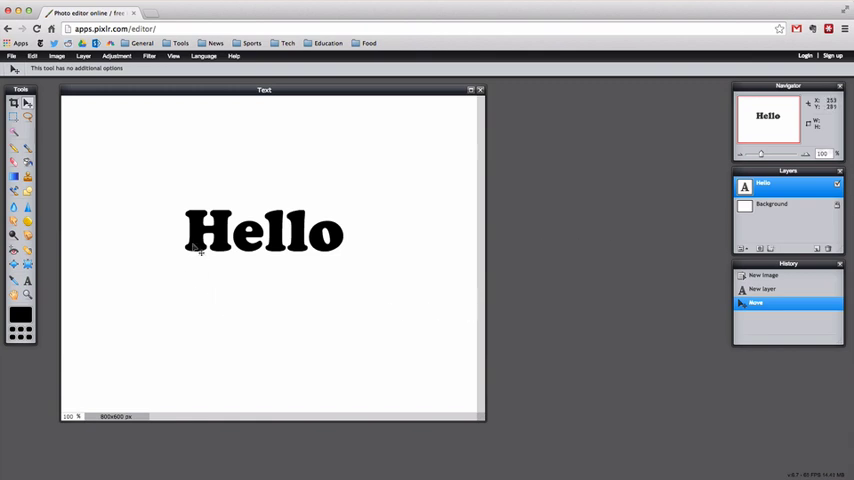
pyautogui.moveTo(218, 238)
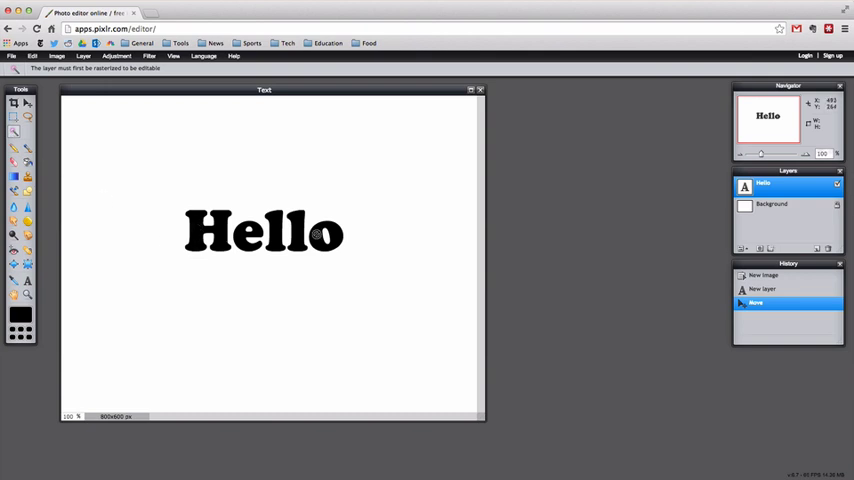
pyautogui.moveTo(216, 238)
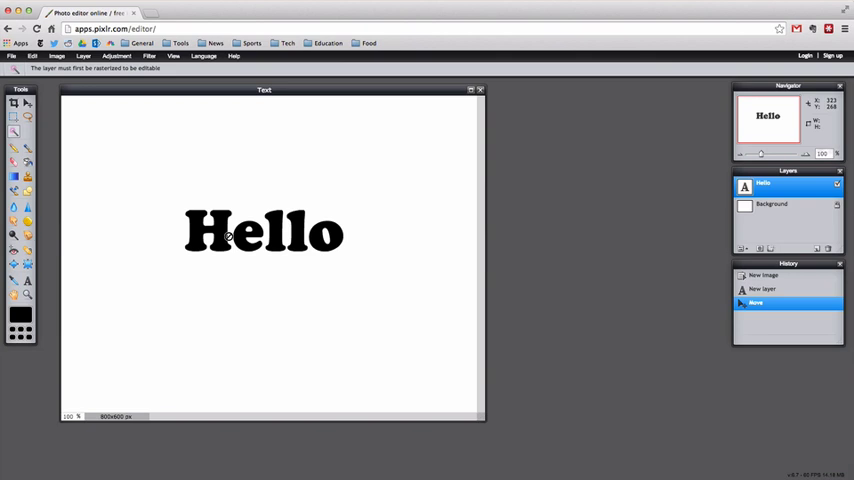
pyautogui.moveTo(720, 220)
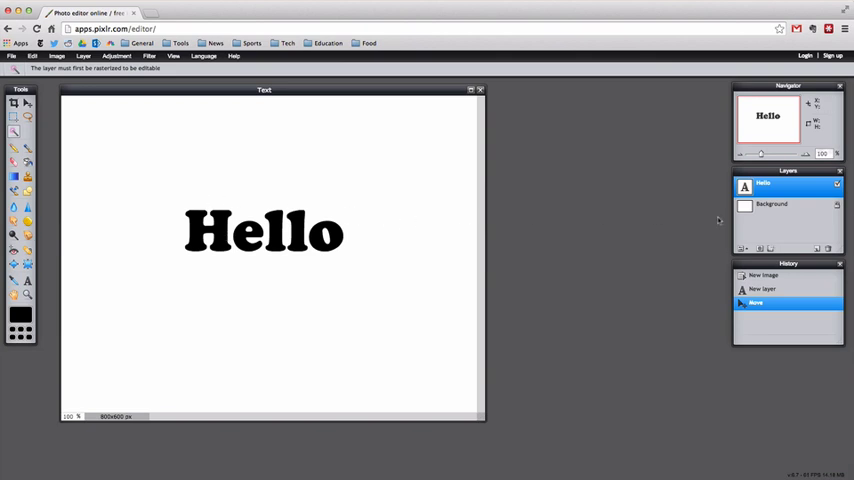
# - Rasterize the Hello text layer from its Layers panel menu
pyautogui.rightClick(764, 184)
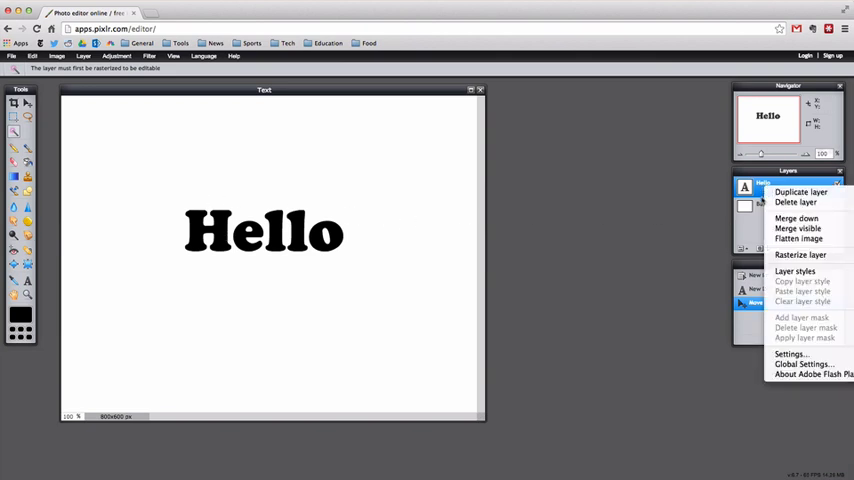
pyautogui.click(800, 254)
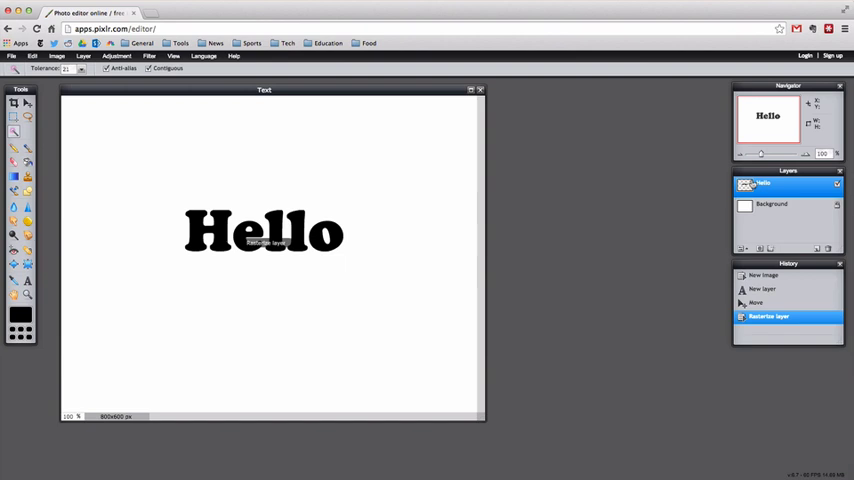
pyautogui.moveTo(440, 218)
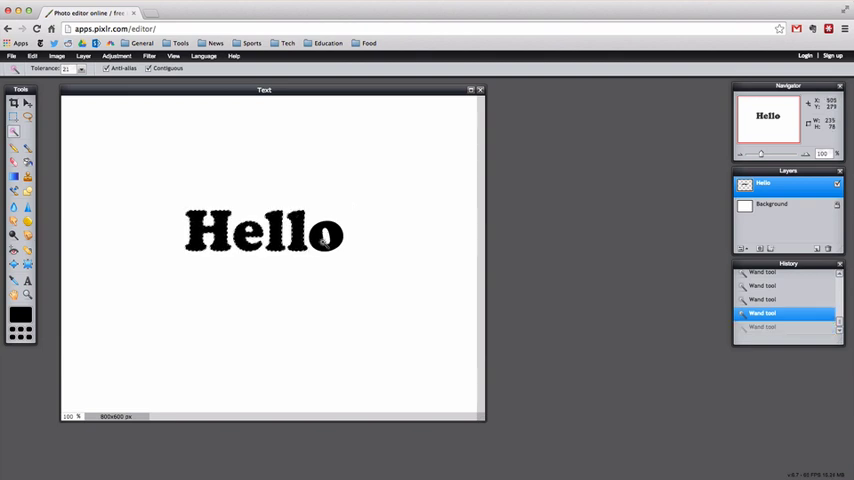
# - Choose a bright green as the active painting colour, leaving Hello black
pyautogui.click(320, 236)
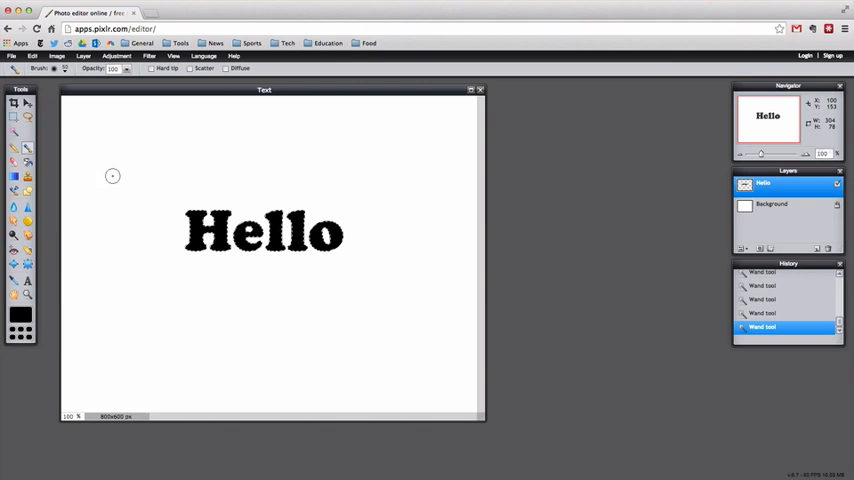
pyautogui.moveTo(140, 186)
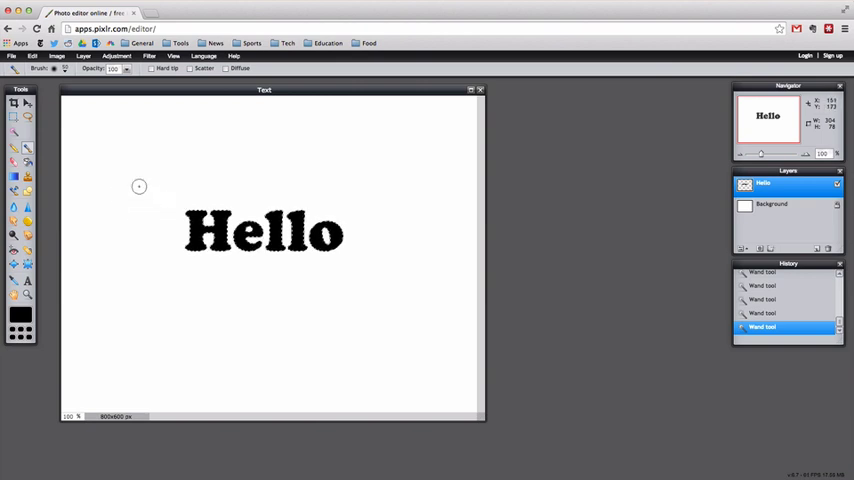
pyautogui.click(20, 320)
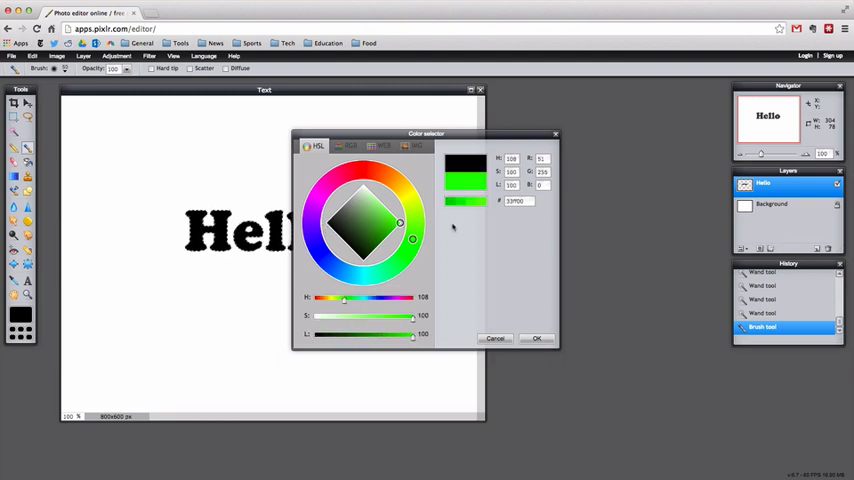
pyautogui.click(536, 338)
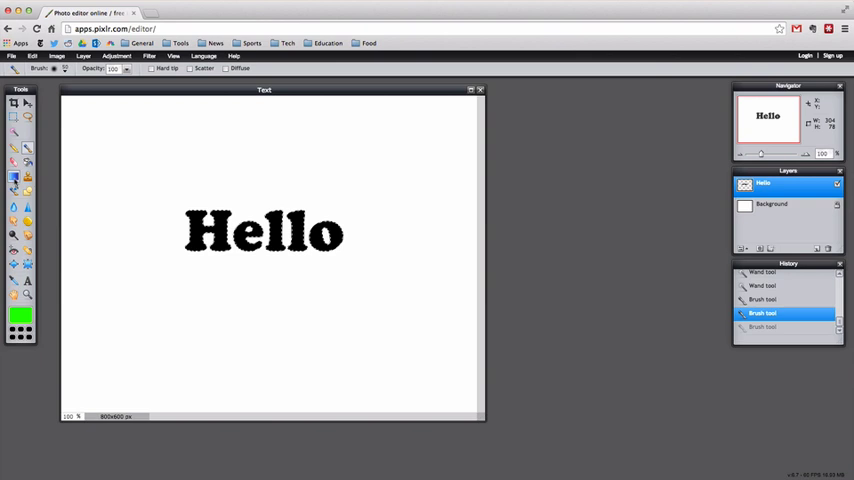
pyautogui.moveTo(14, 176)
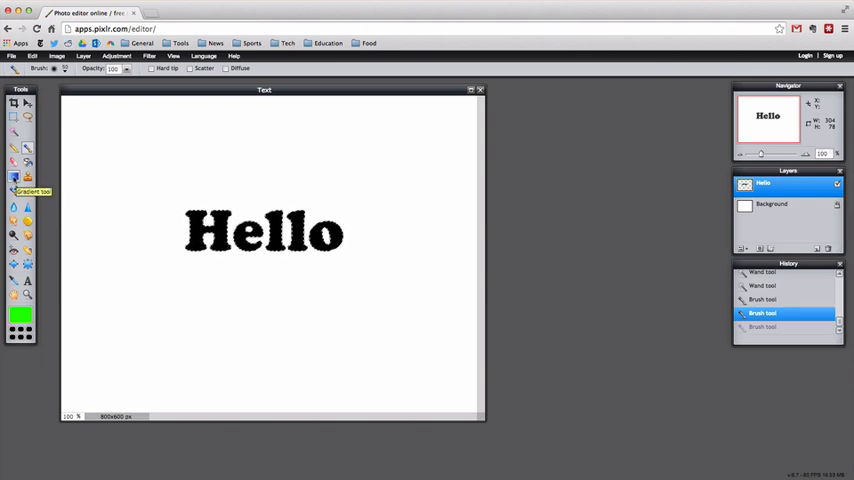
# - Set the Gradient tool's two stops to aqua and blue for filling Hello
pyautogui.click(14, 176)
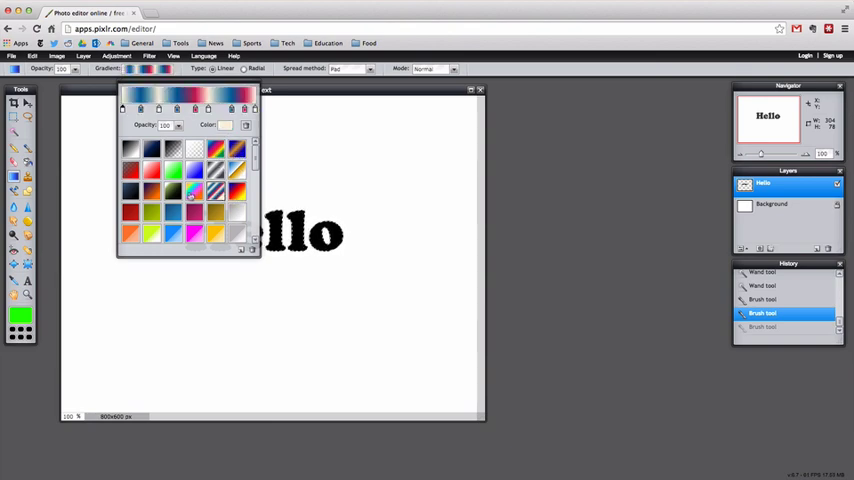
pyautogui.click(216, 168)
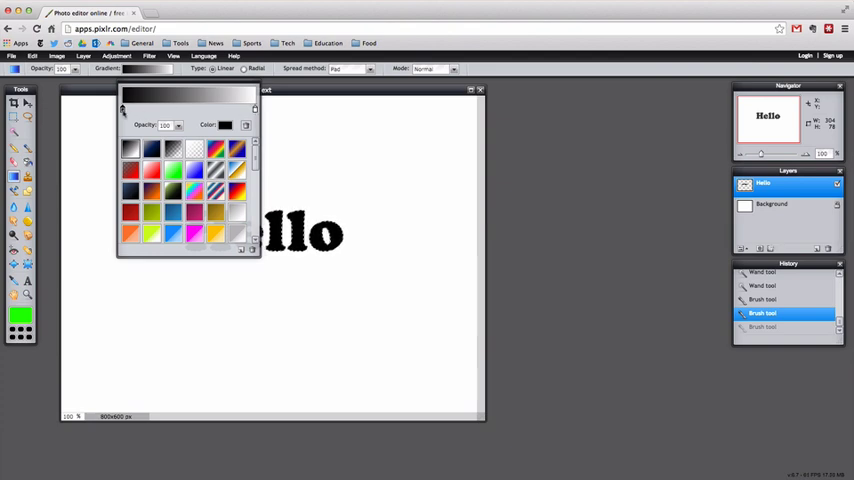
pyautogui.click(224, 124)
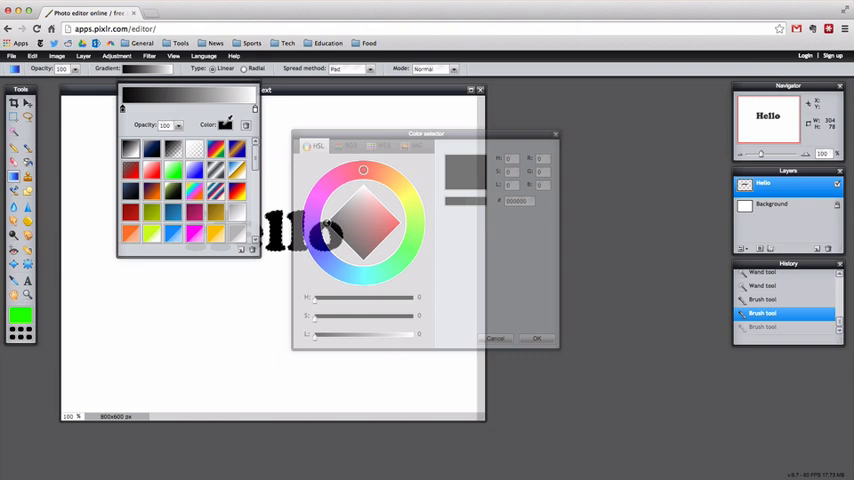
pyautogui.click(410, 200)
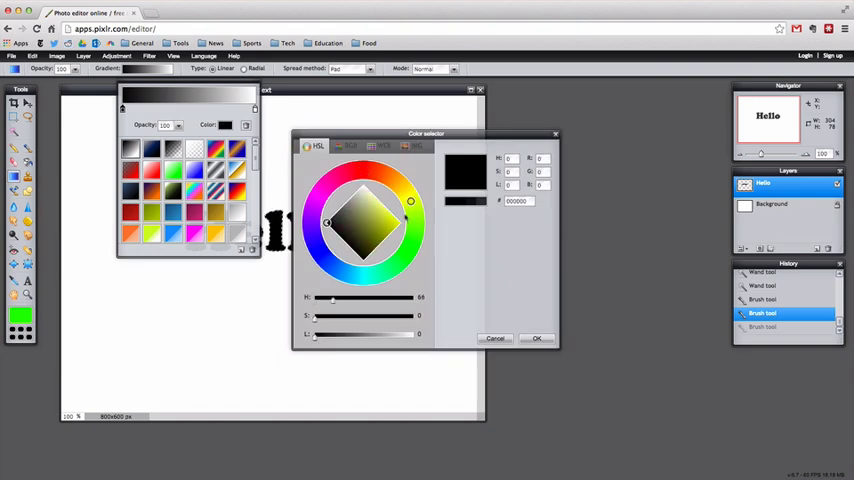
pyautogui.click(376, 218)
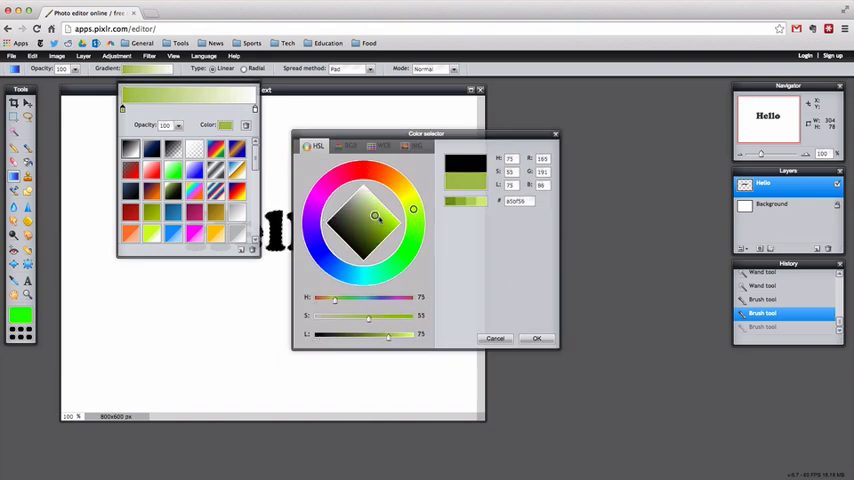
pyautogui.click(408, 250)
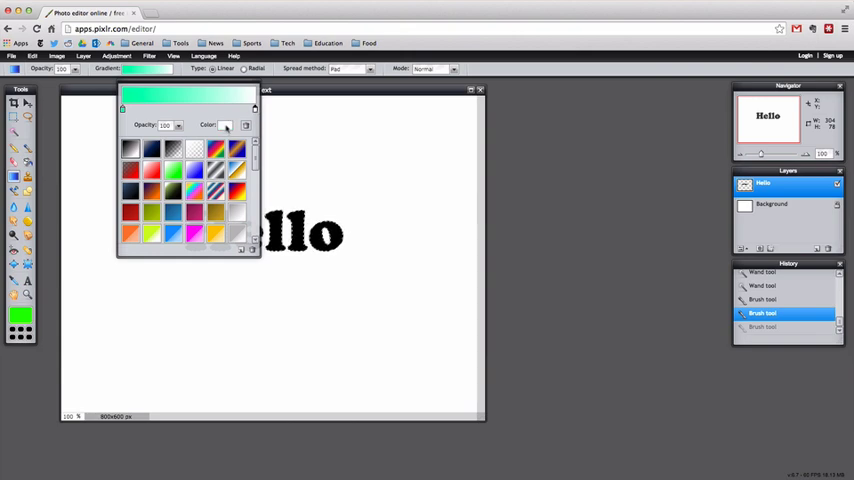
pyautogui.click(232, 124)
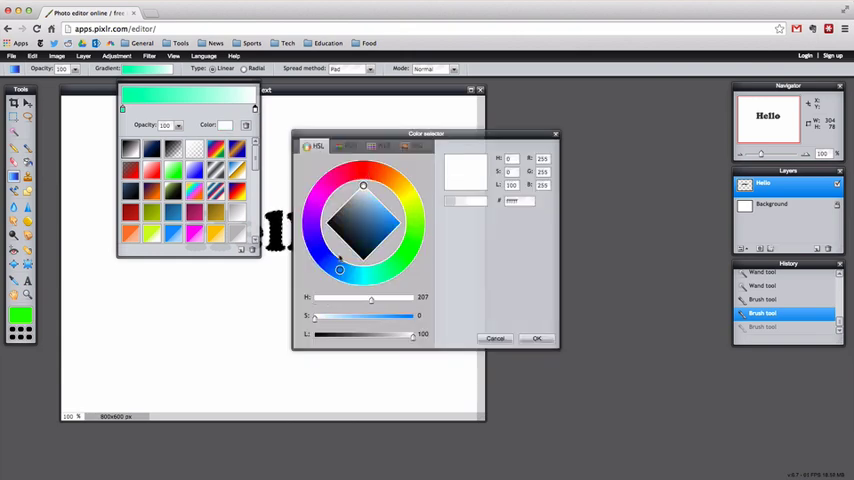
pyautogui.click(360, 170)
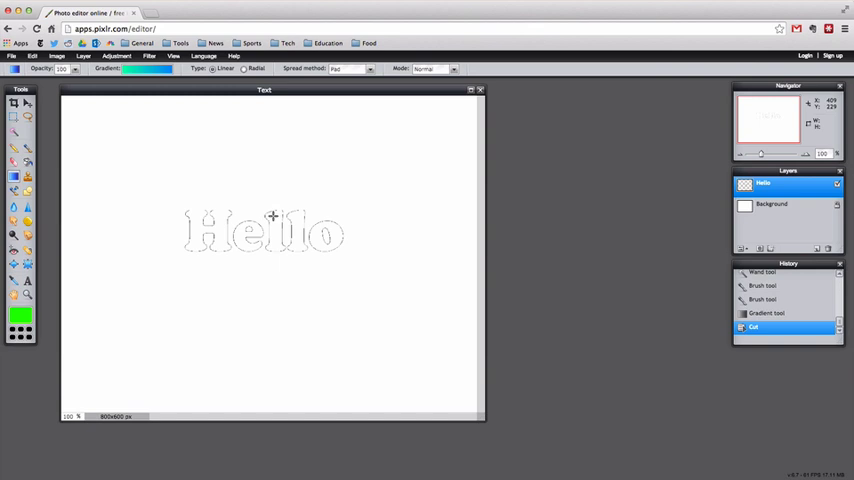
pyautogui.moveTo(664, 232)
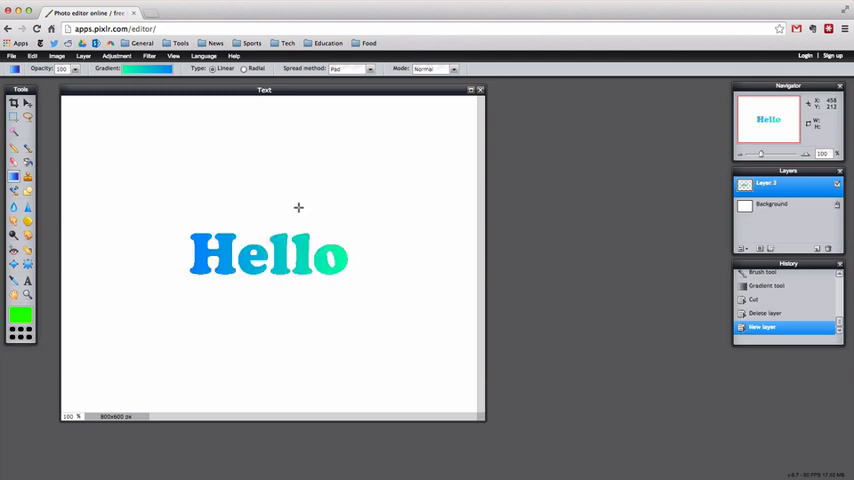
# - Move the gradient-filled Hello slightly up and to the left
pyautogui.click(14, 104)
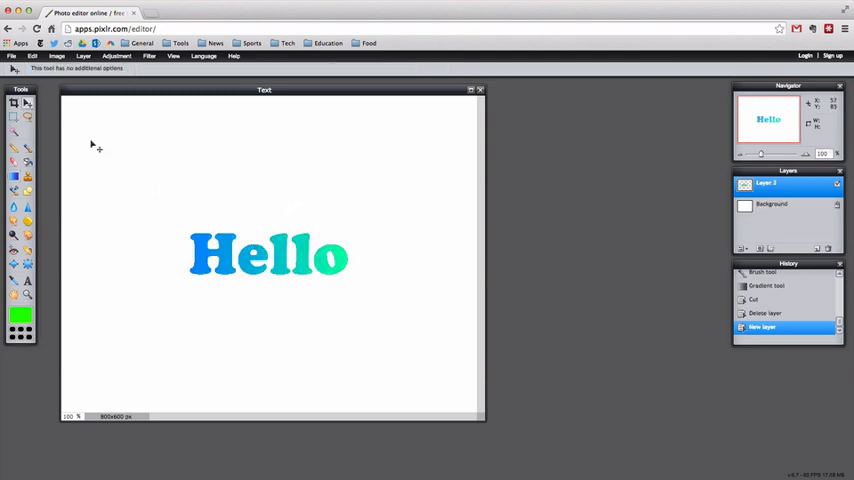
pyautogui.moveTo(268, 256); pyautogui.dragTo(272, 242)
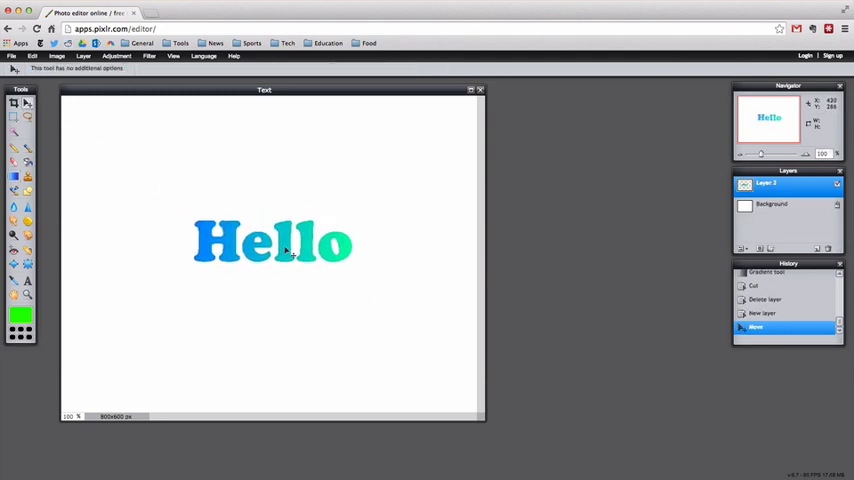
pyautogui.moveTo(270, 242); pyautogui.dragTo(270, 232)
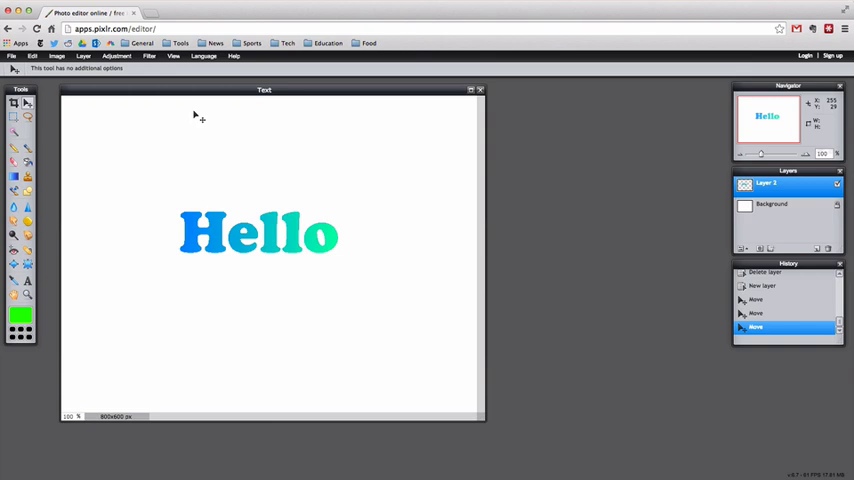
# - Preview the Noise filter on Hello and back out without applying it
pyautogui.click(148, 56)
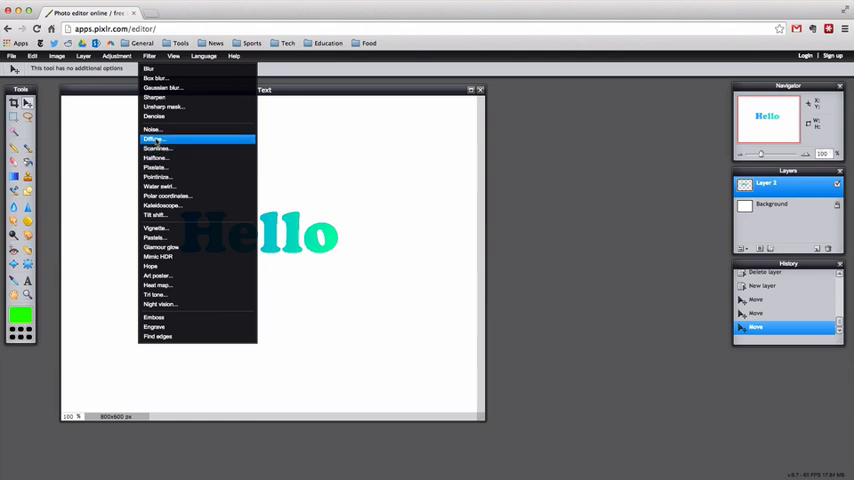
pyautogui.click(152, 128)
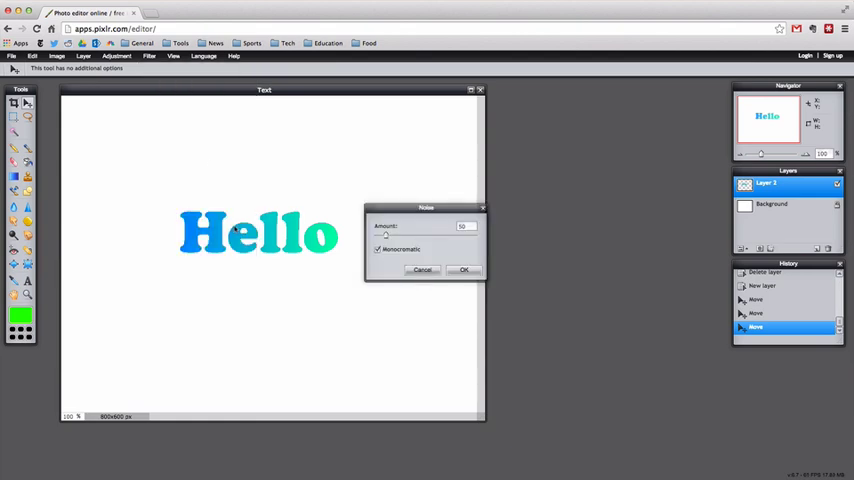
pyautogui.moveTo(386, 236); pyautogui.dragTo(420, 236)
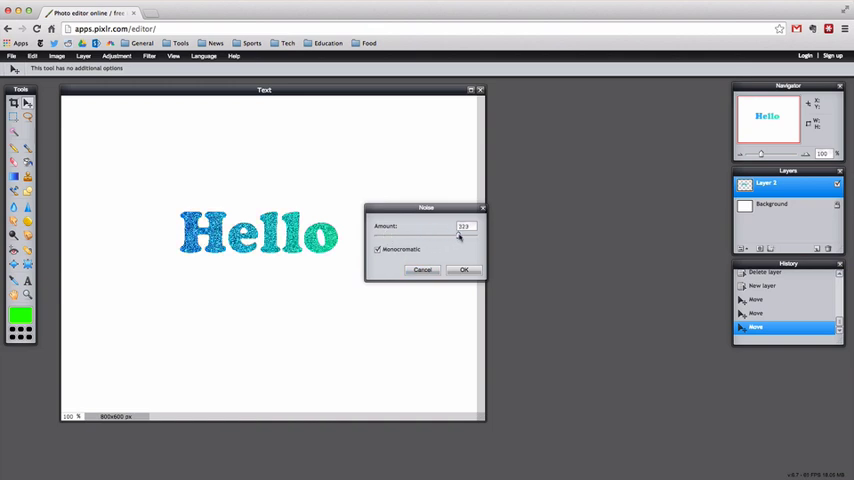
pyautogui.moveTo(450, 236); pyautogui.dragTo(408, 236)
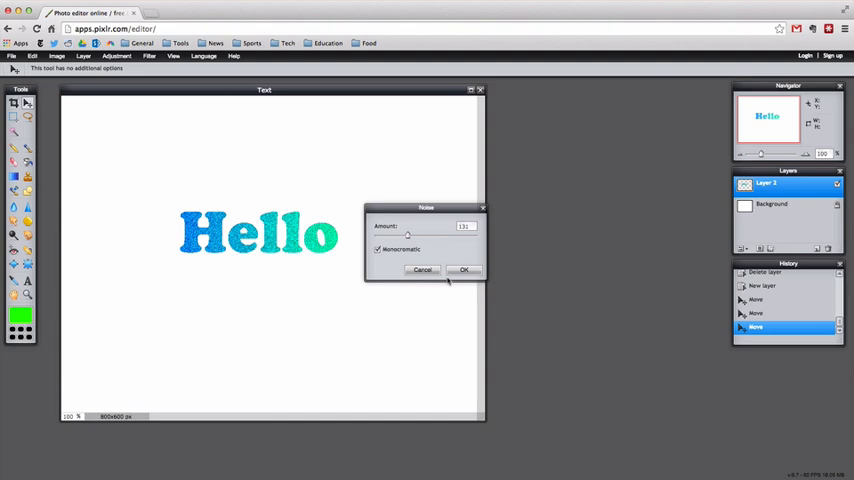
pyautogui.click(148, 56)
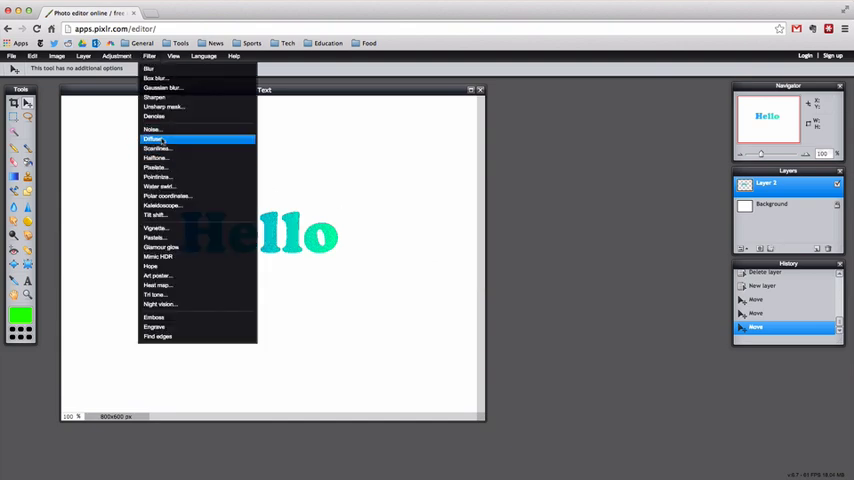
# - Apply a Diffuse filter with a slightly raised amount to Hello
pyautogui.click(152, 138)
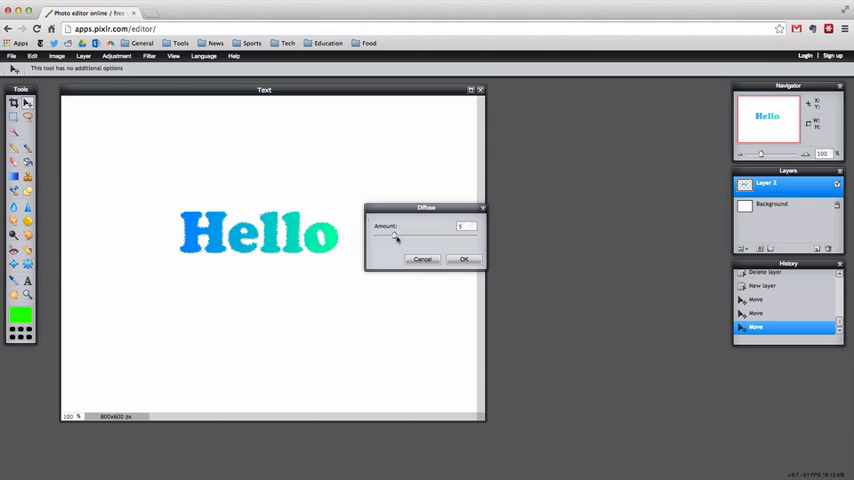
pyautogui.moveTo(392, 236); pyautogui.dragTo(412, 236)
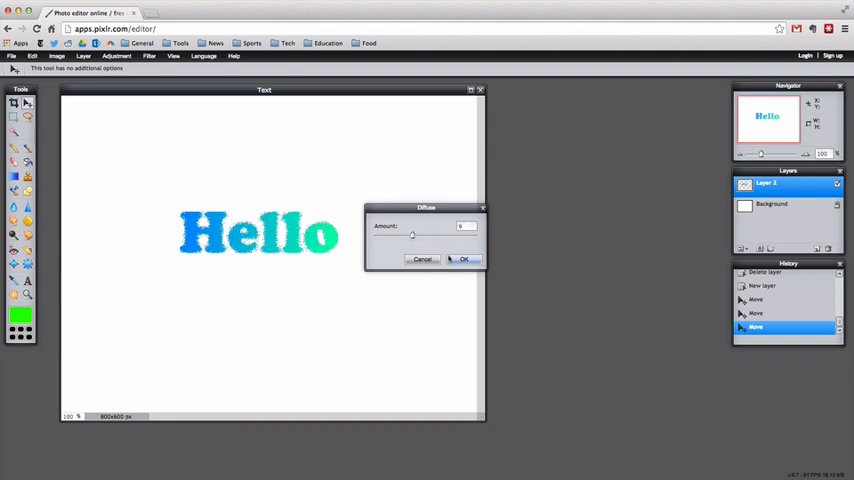
pyautogui.click(464, 260)
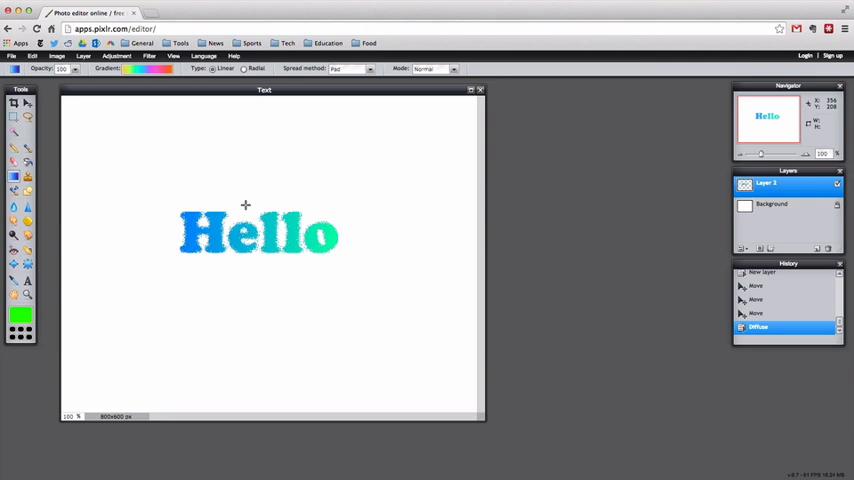
pyautogui.moveTo(226, 196)
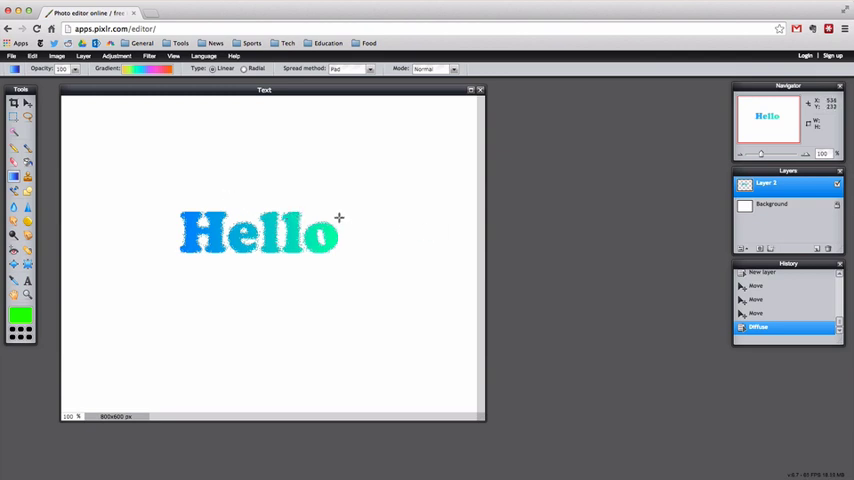
pyautogui.moveTo(600, 236)
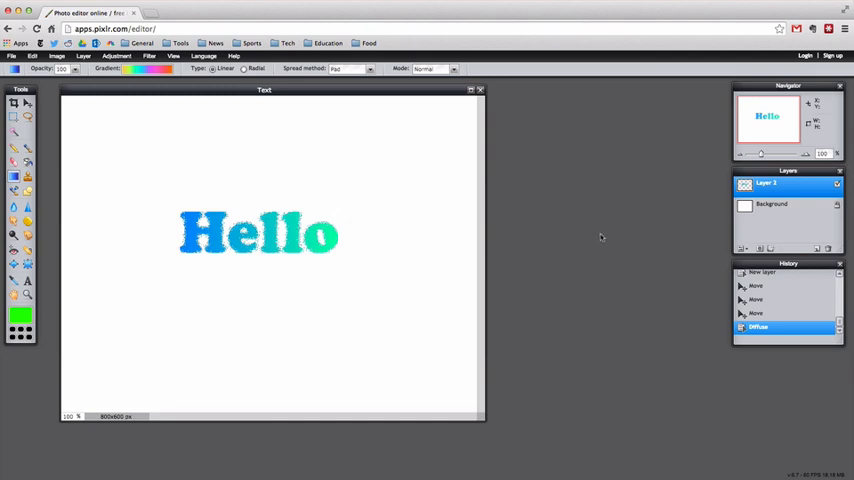
# - In Layer styles, try drop shadow, bevel and glow, keeping only the drop shadow
pyautogui.rightClick(790, 184)
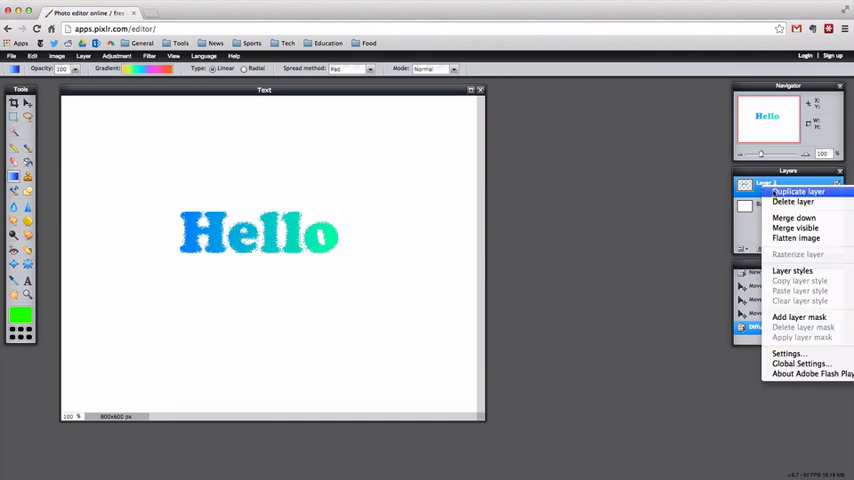
pyautogui.moveTo(792, 270)
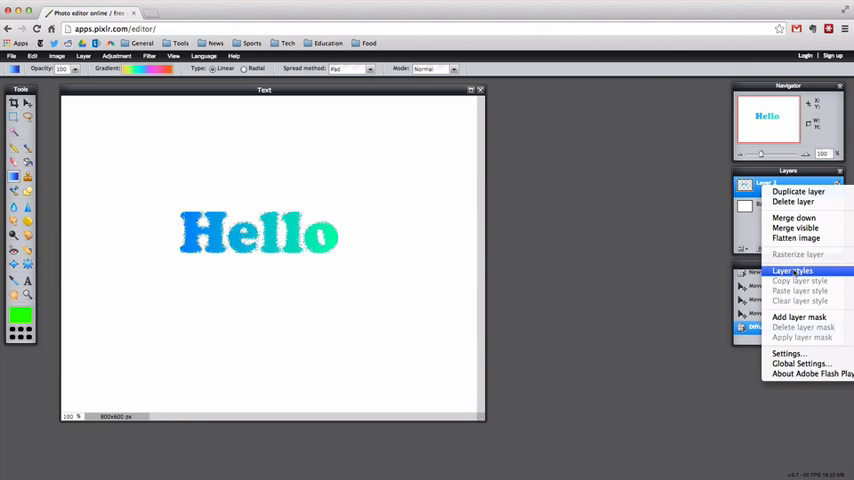
pyautogui.click(792, 270)
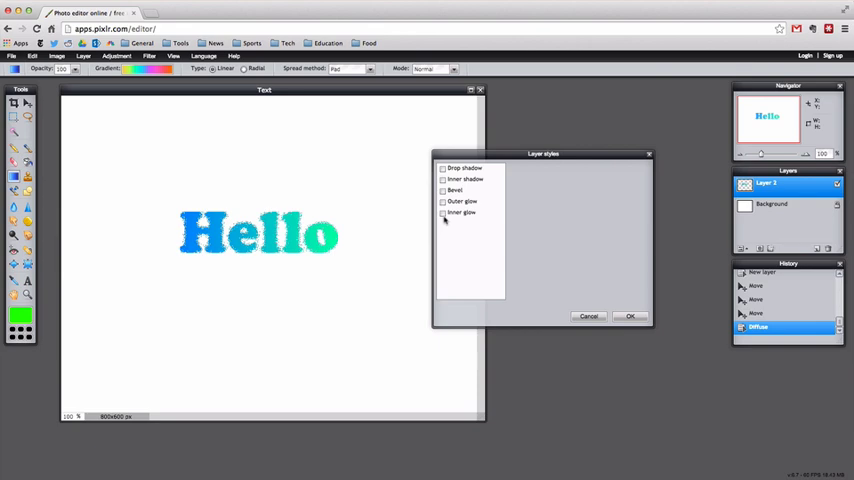
pyautogui.click(444, 168)
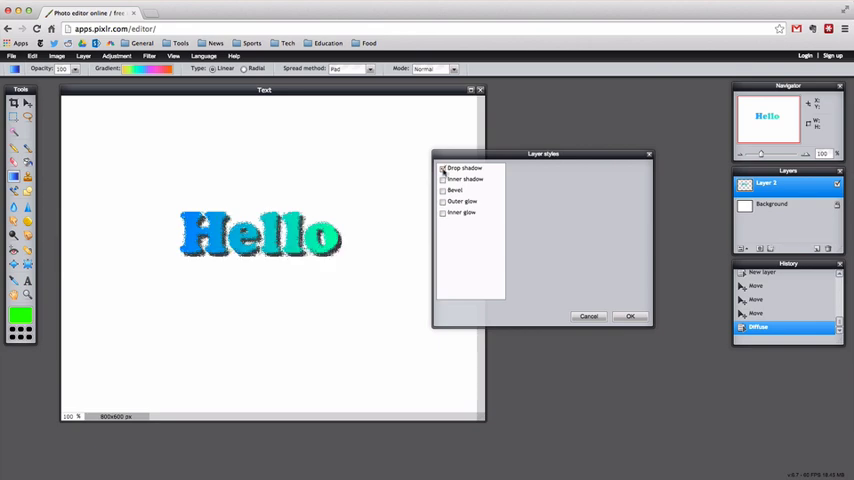
pyautogui.click(444, 168)
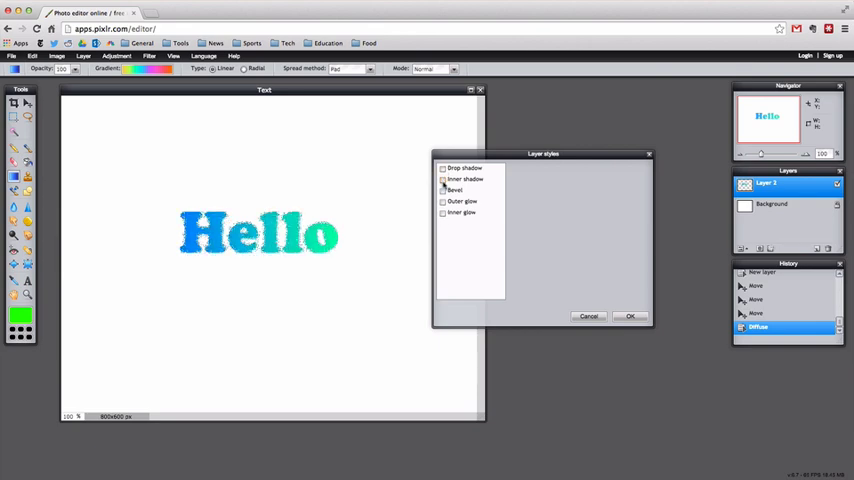
pyautogui.click(444, 190)
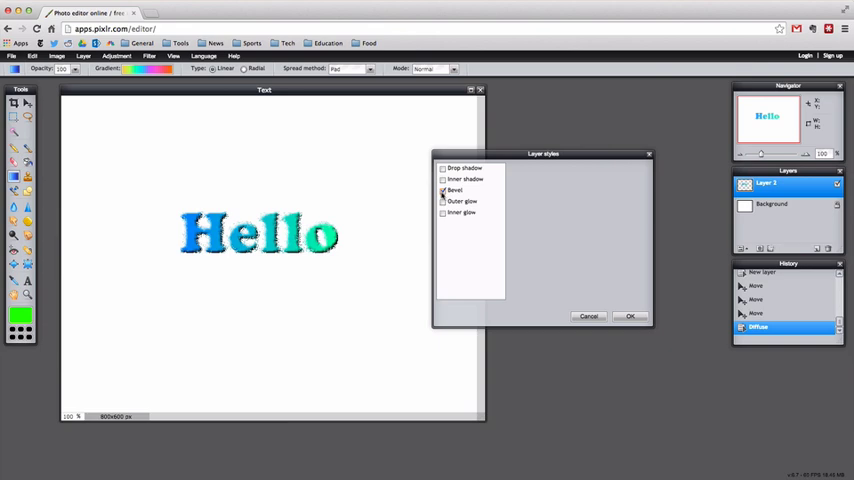
pyautogui.click(444, 190)
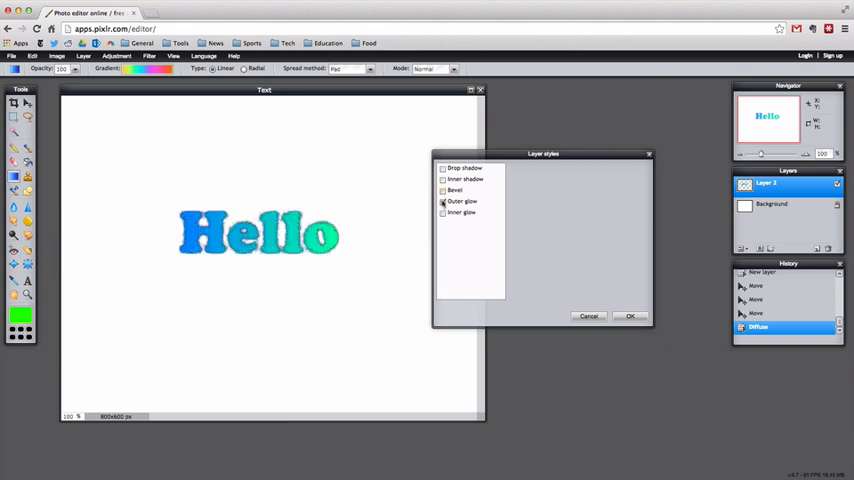
pyautogui.click(444, 212)
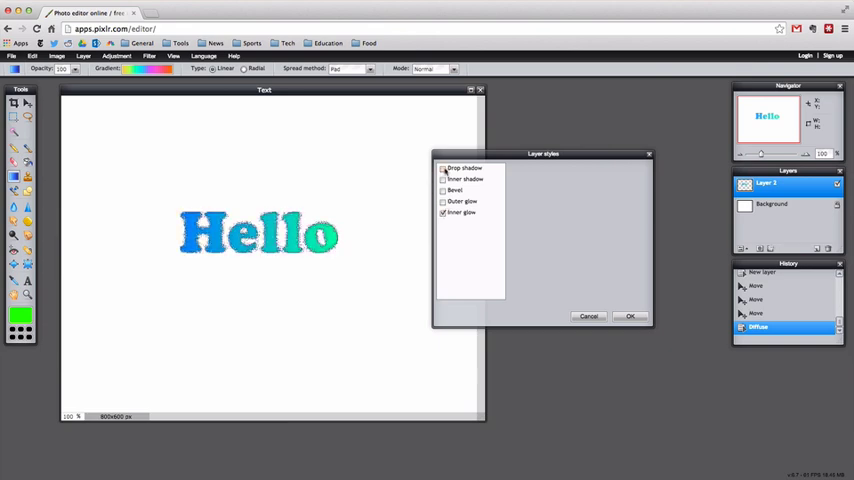
pyautogui.click(444, 190)
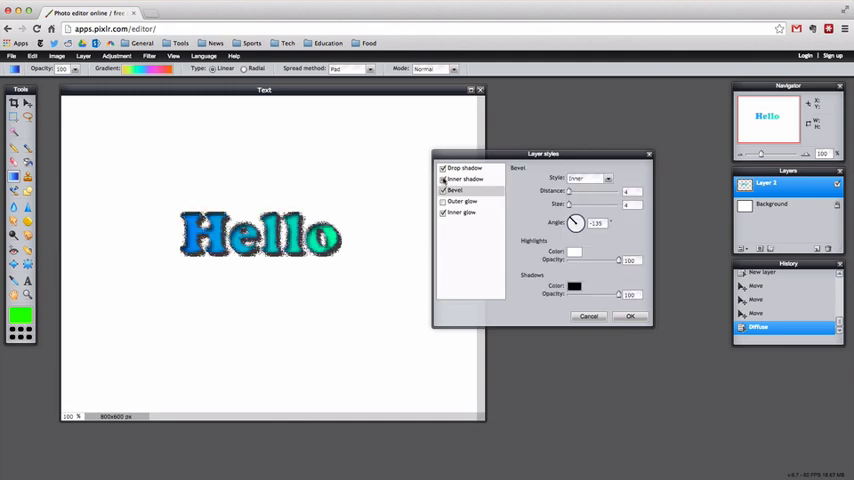
pyautogui.click(444, 168)
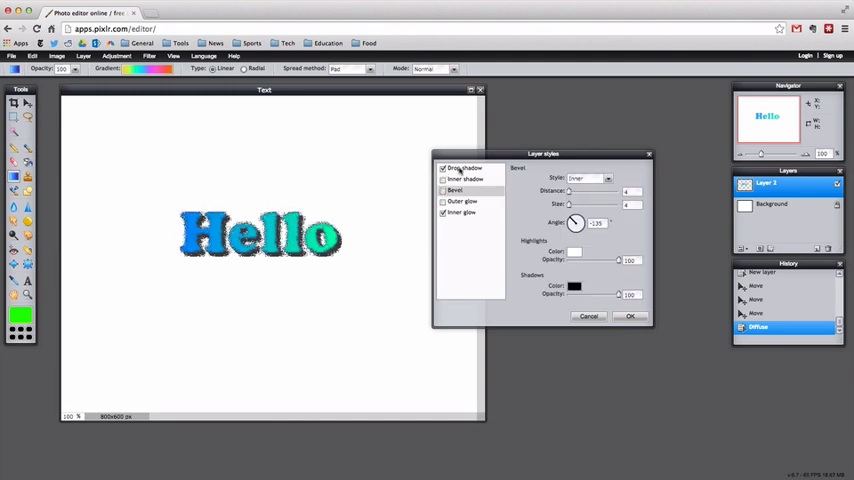
# - Fine-tune the drop shadow opacity and apply it to Hello
pyautogui.click(466, 168)
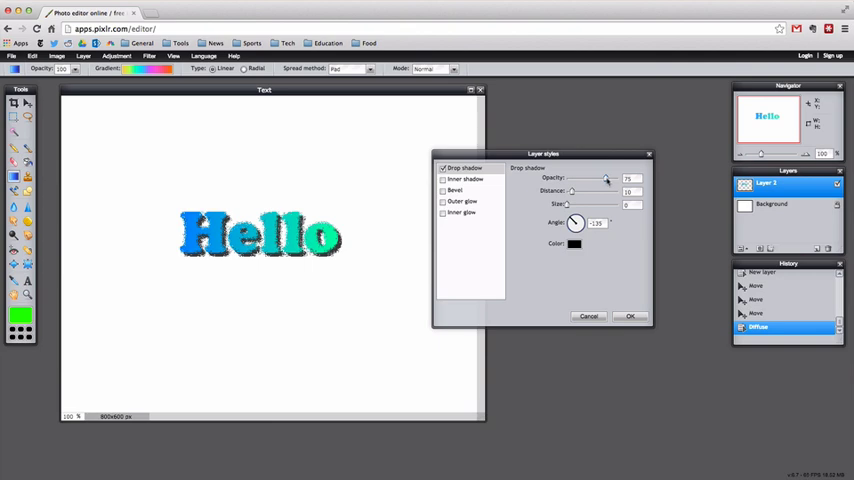
pyautogui.moveTo(604, 178); pyautogui.dragTo(572, 178)
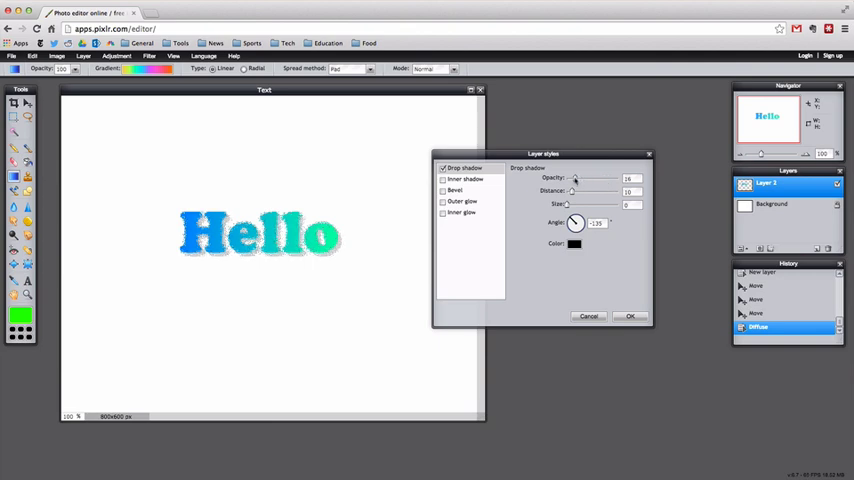
pyautogui.moveTo(576, 178); pyautogui.dragTo(608, 178)
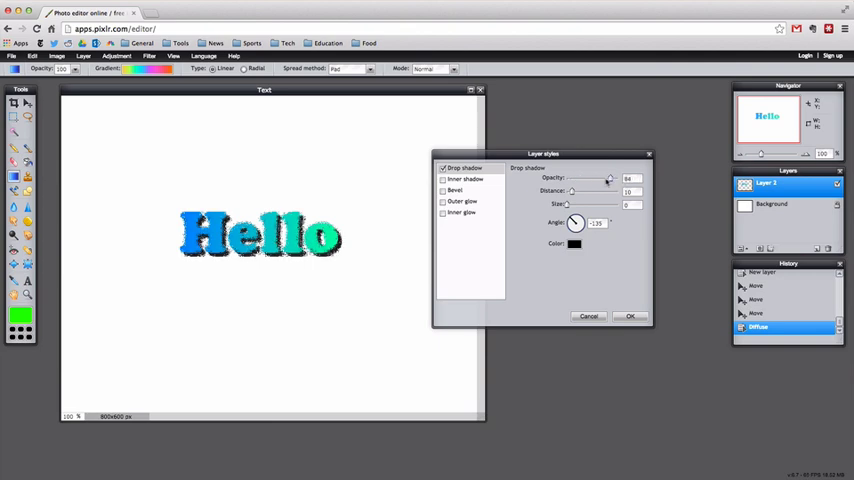
pyautogui.moveTo(610, 178); pyautogui.dragTo(584, 178)
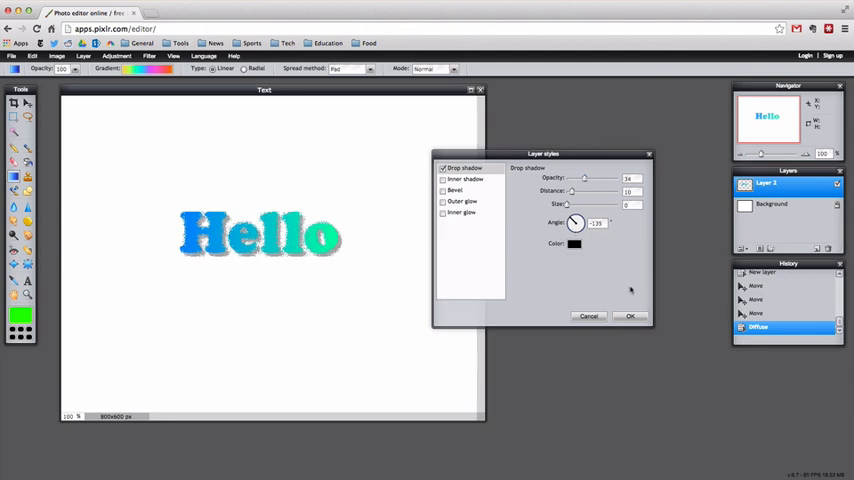
pyautogui.click(630, 316)
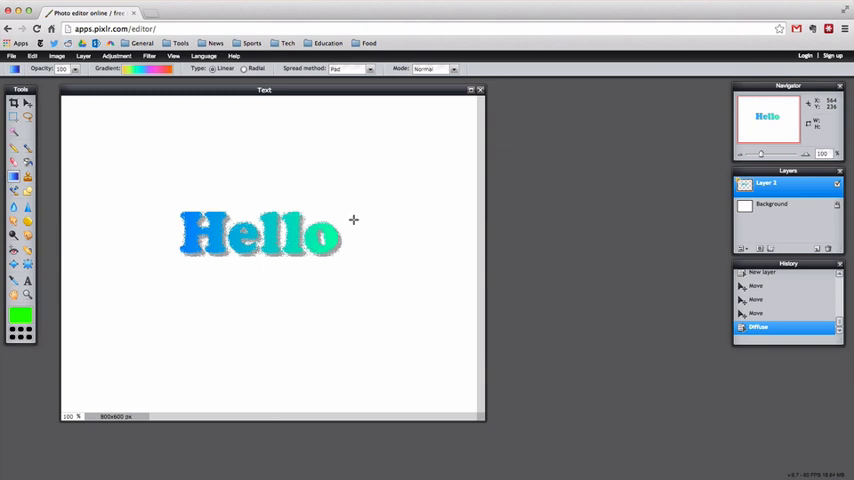
pyautogui.moveTo(392, 264)
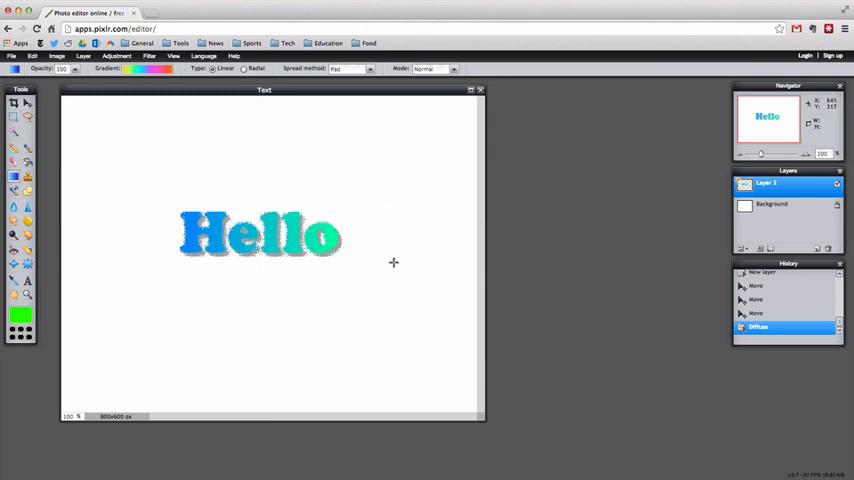
pyautogui.moveTo(262, 208)
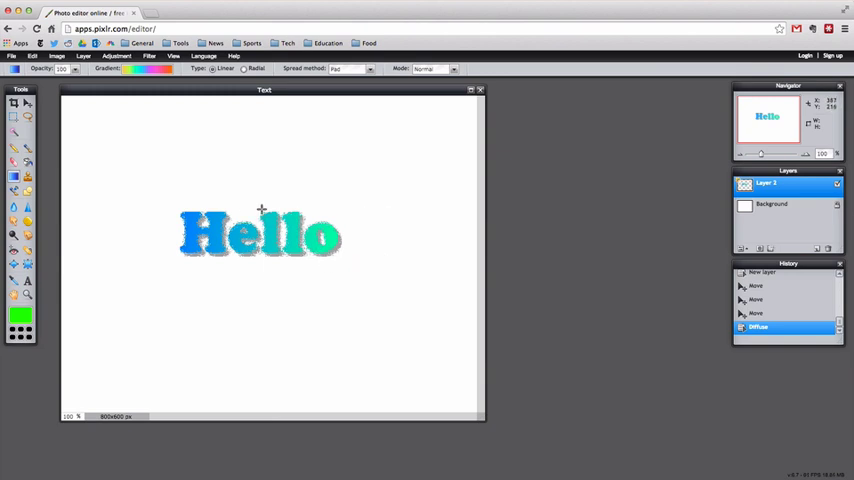
pyautogui.moveTo(290, 194)
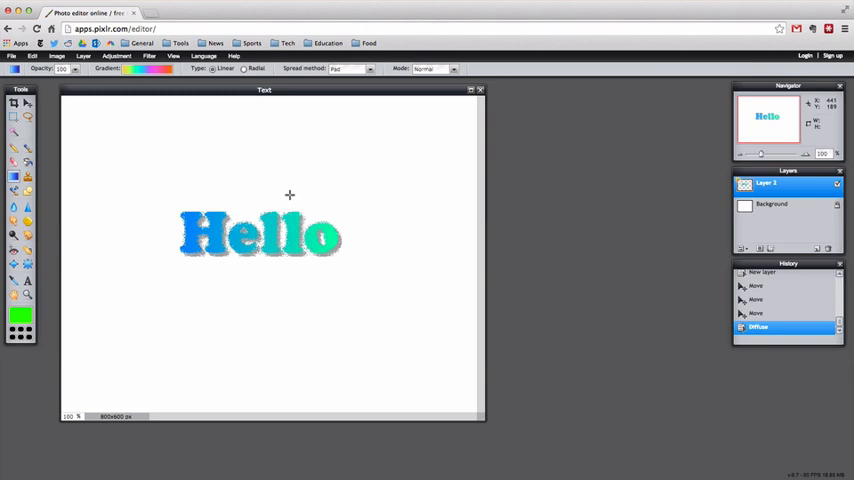